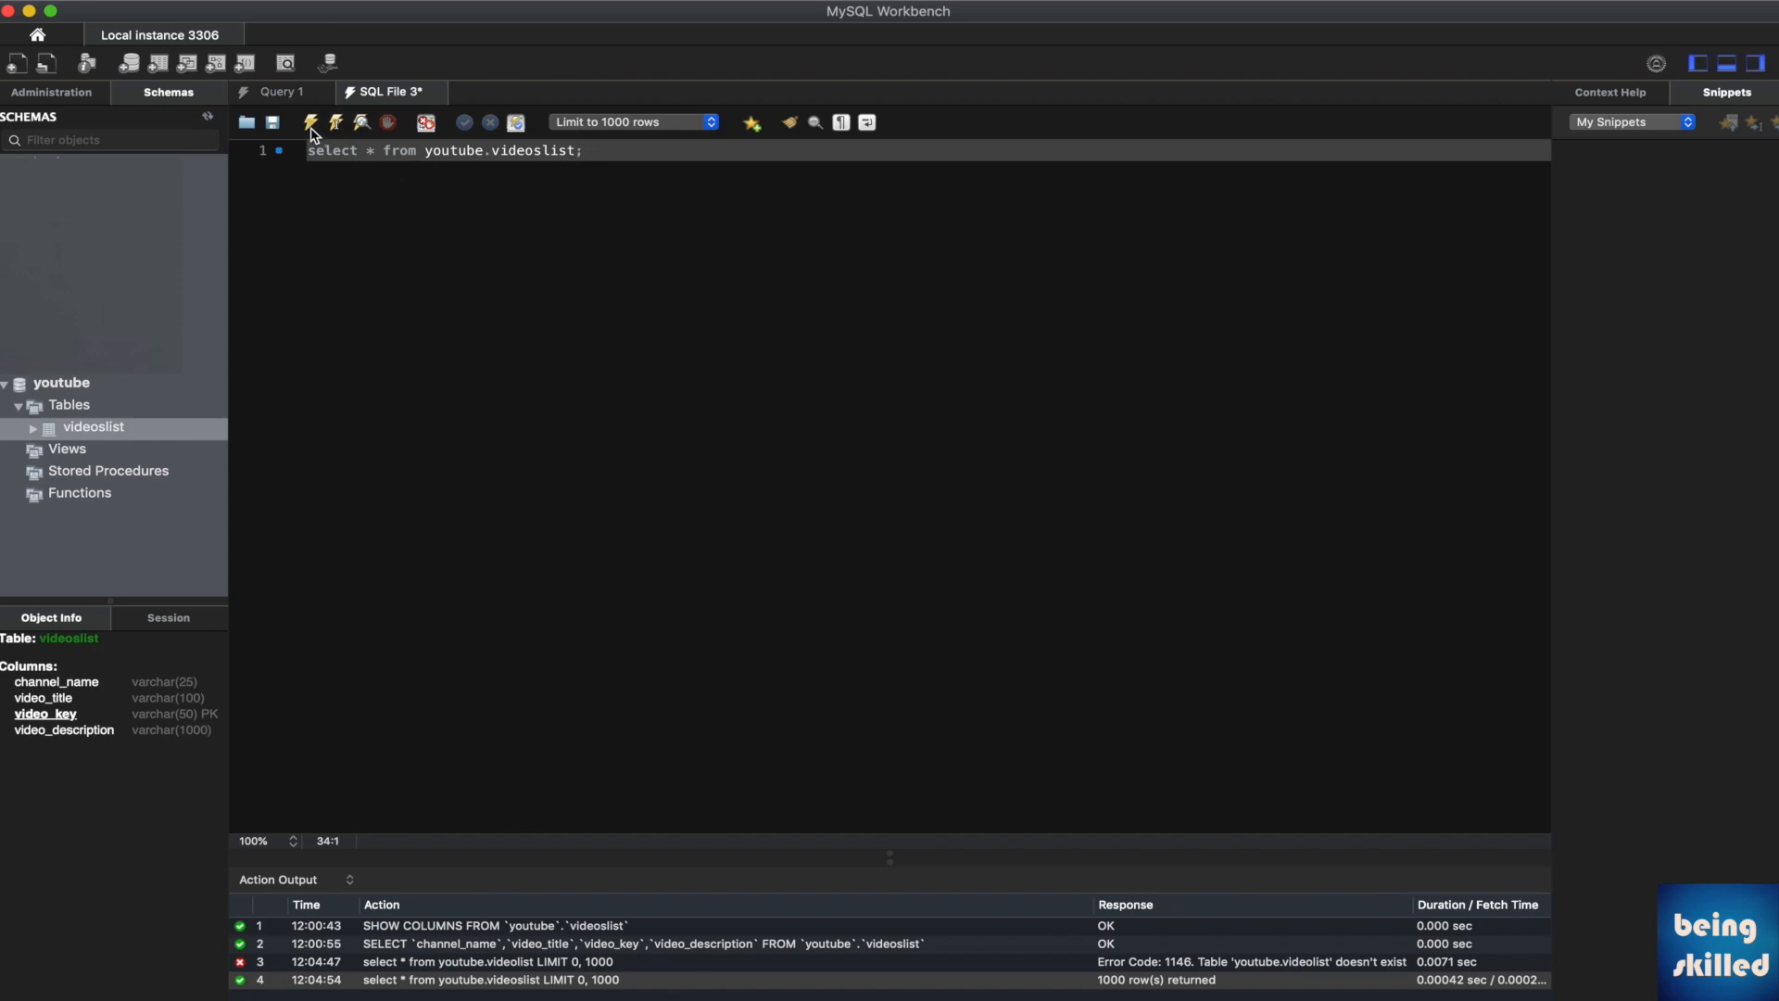
Execute select * from youtube.videoslist and scroll through the 1000 returned rows.
left_click(308, 122)
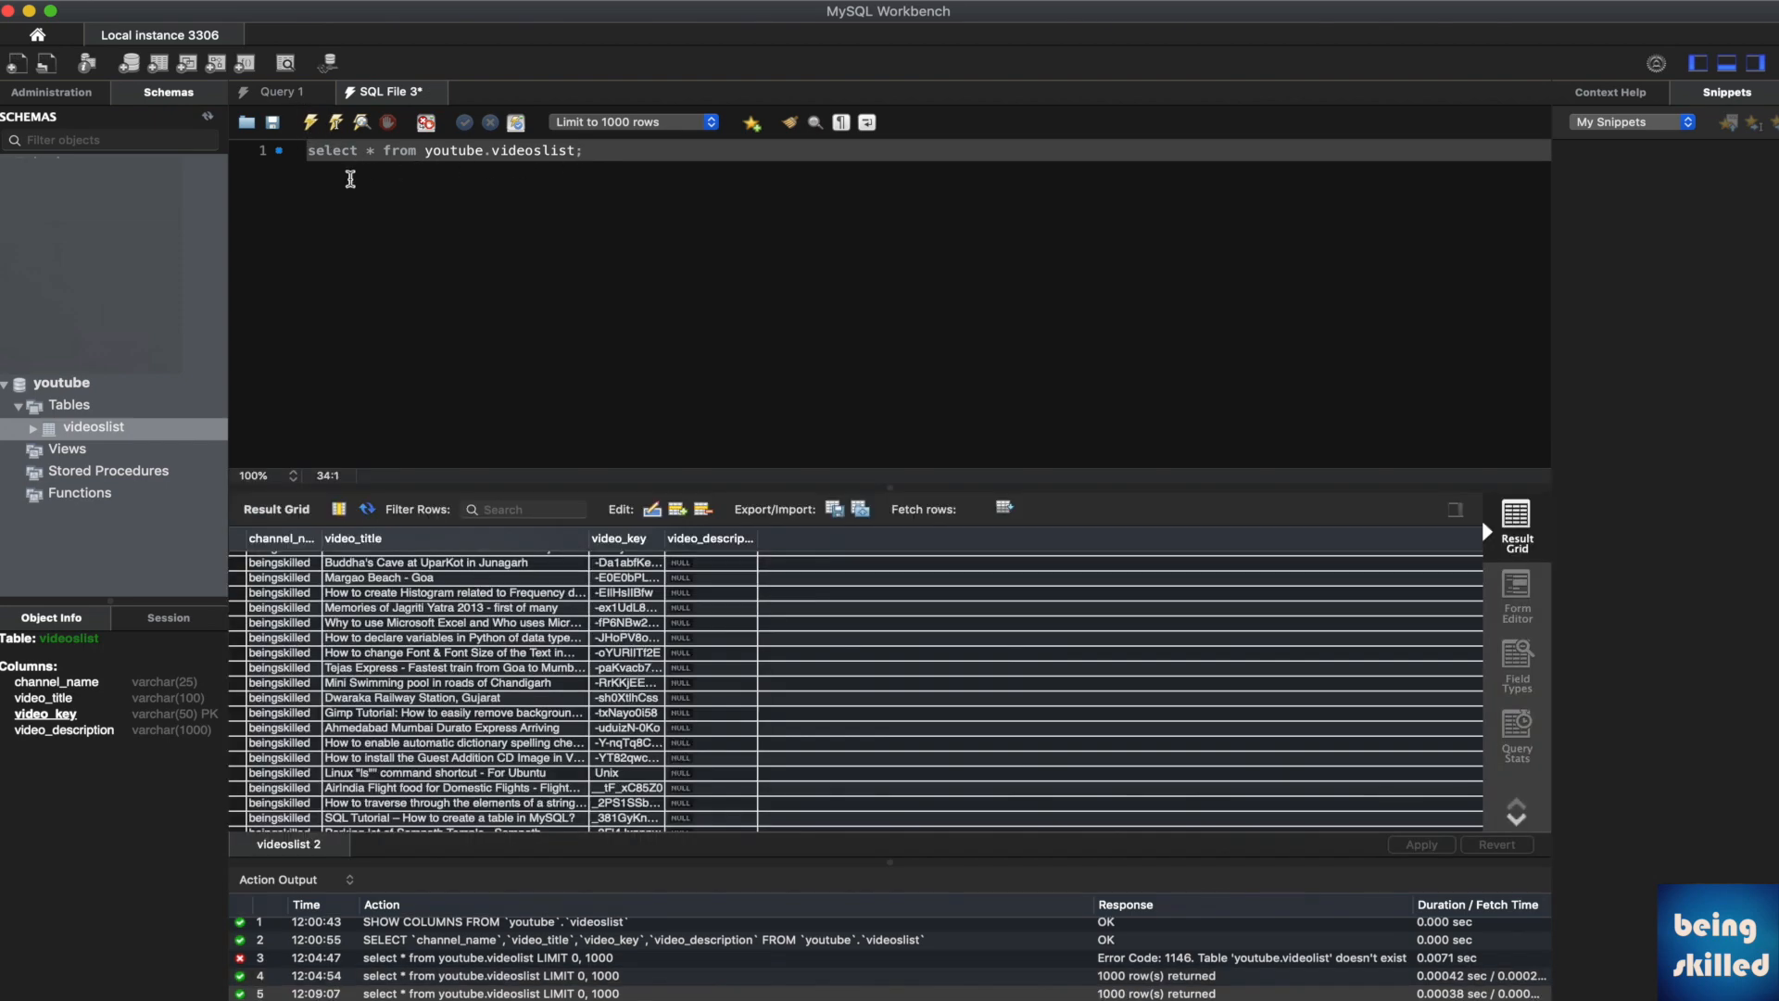
scroll("down", 3)
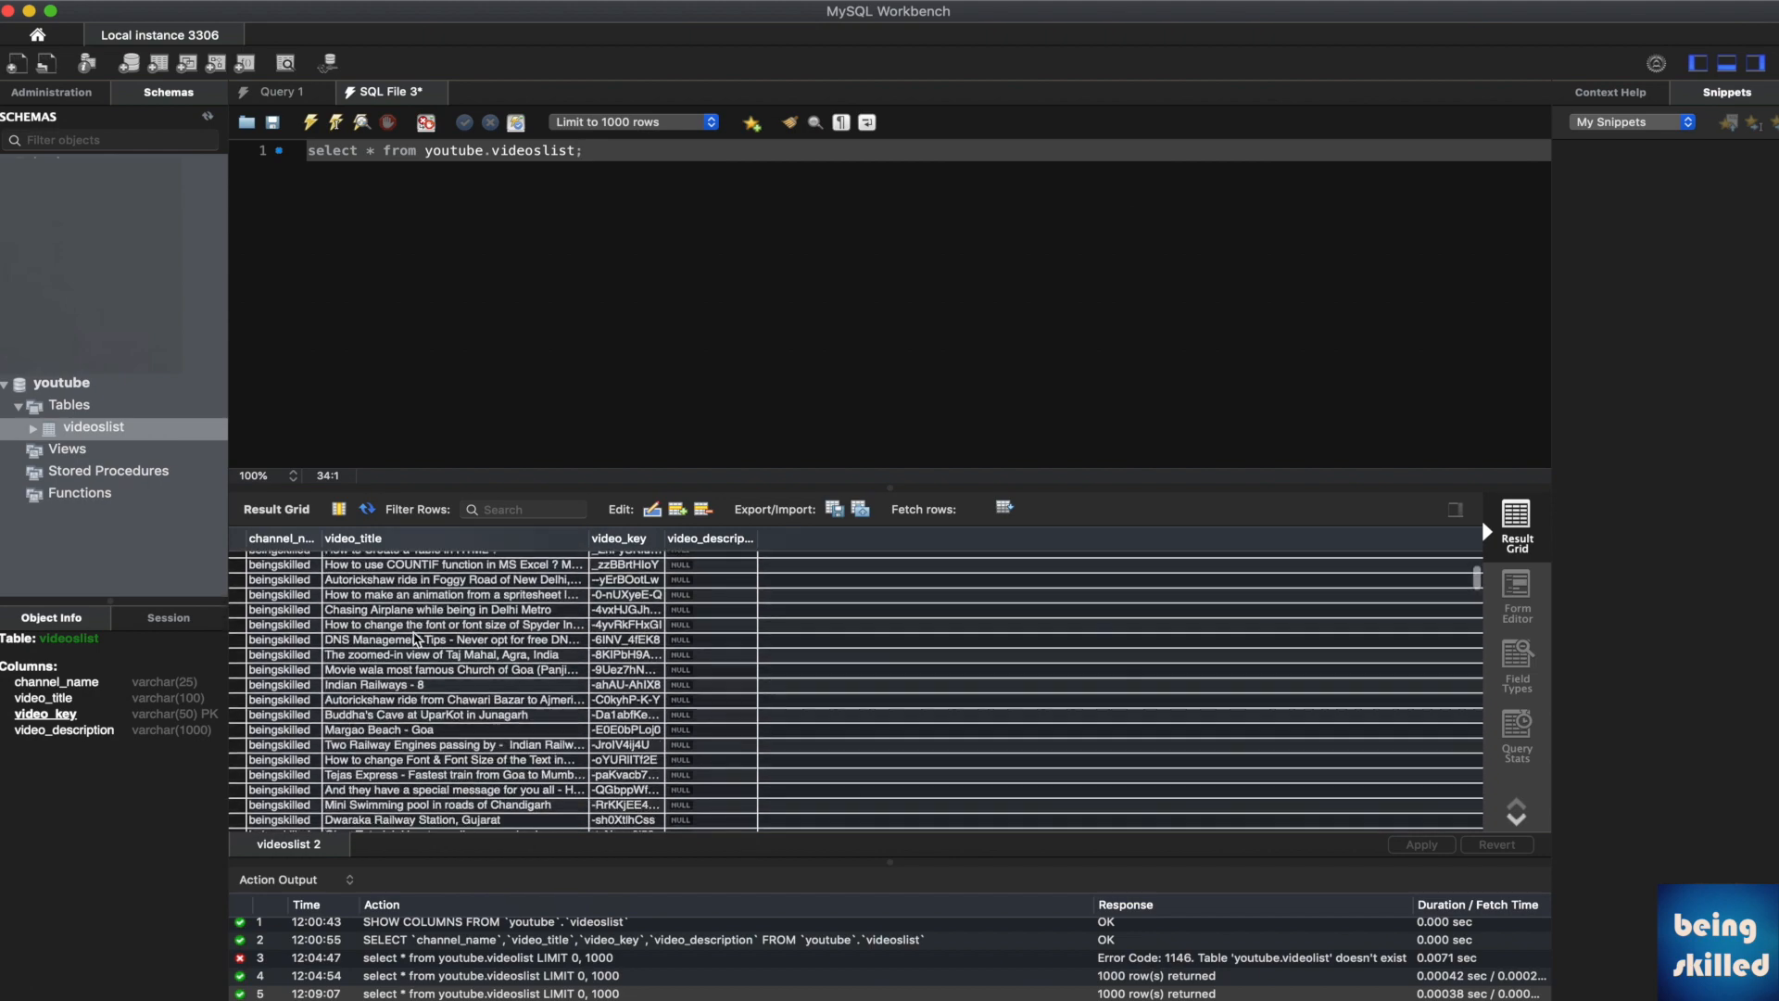
scroll("down", 3)
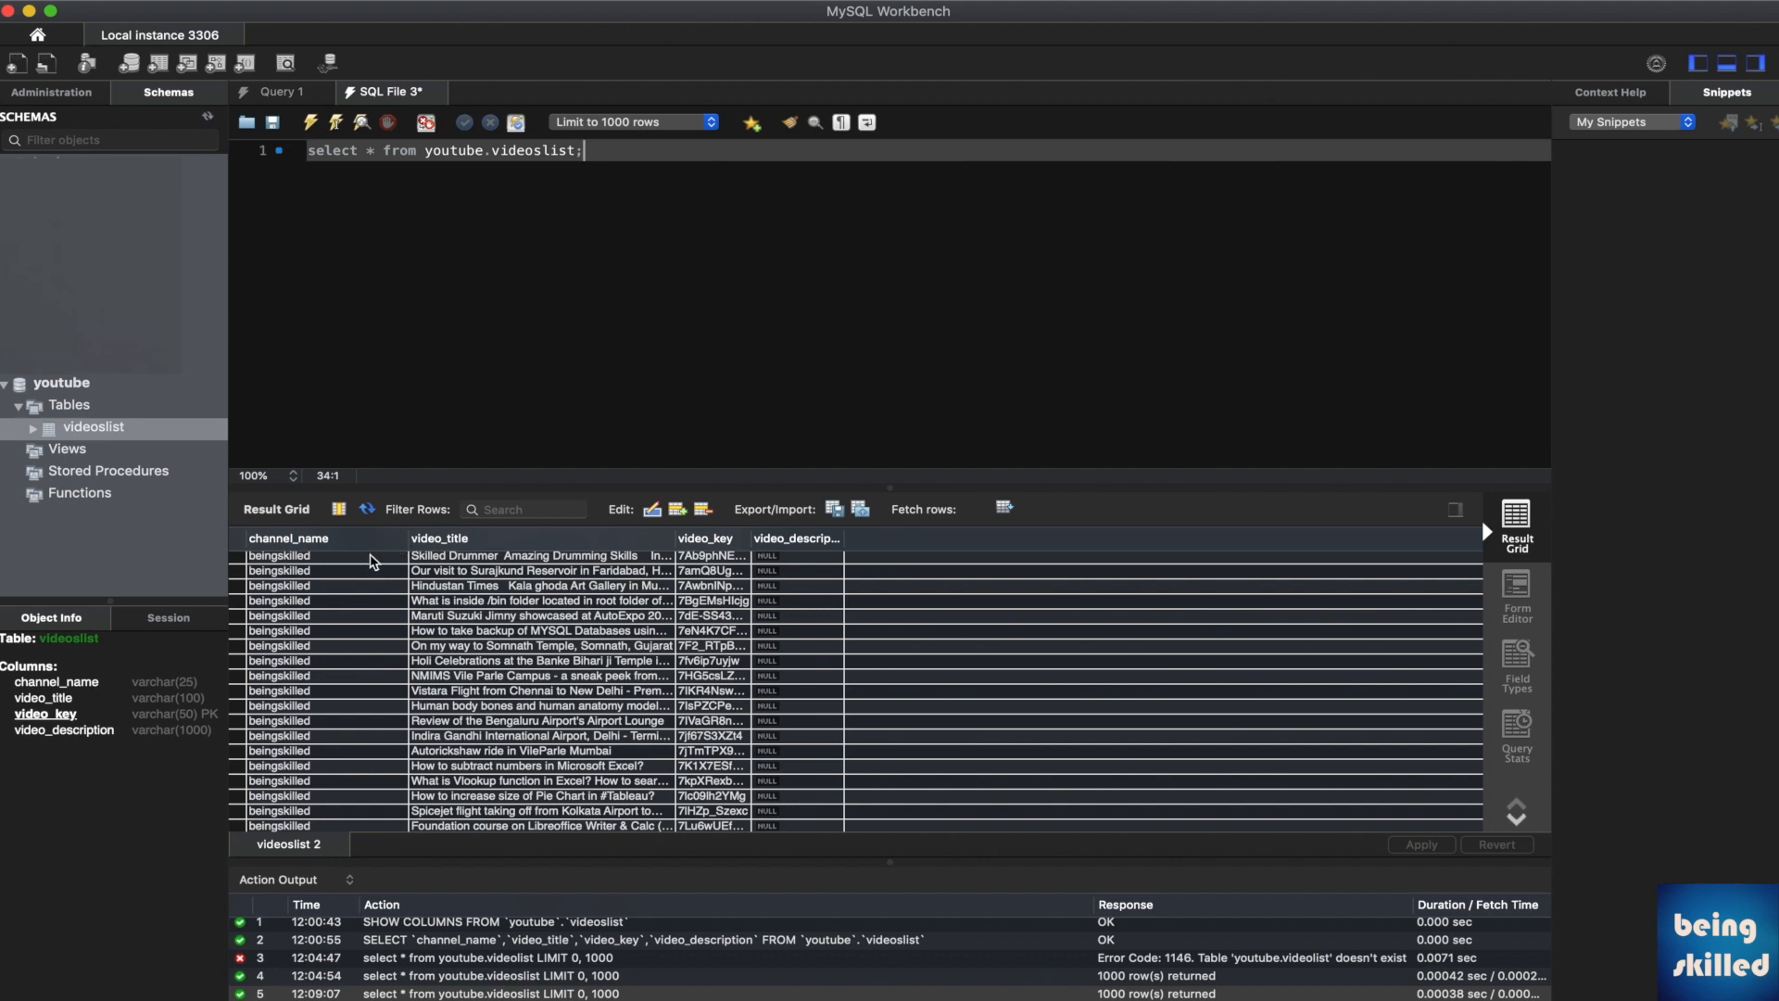
mouse_move(395, 561)
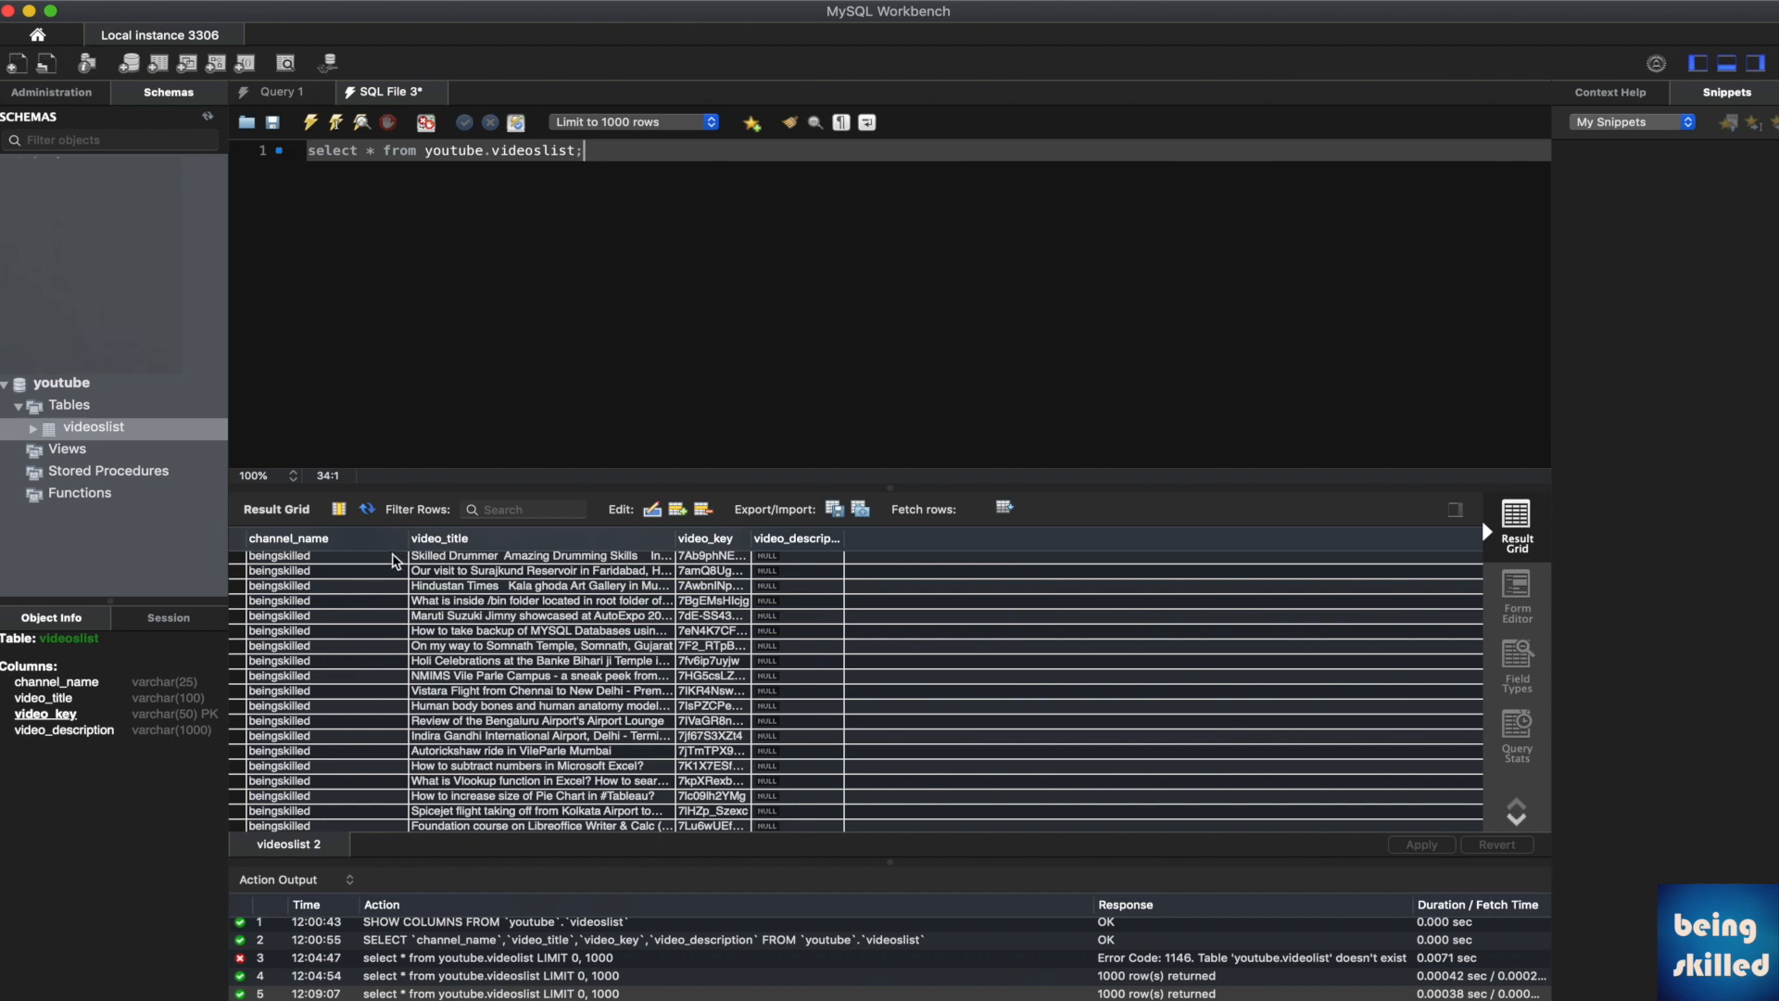
mouse_move(842, 537)
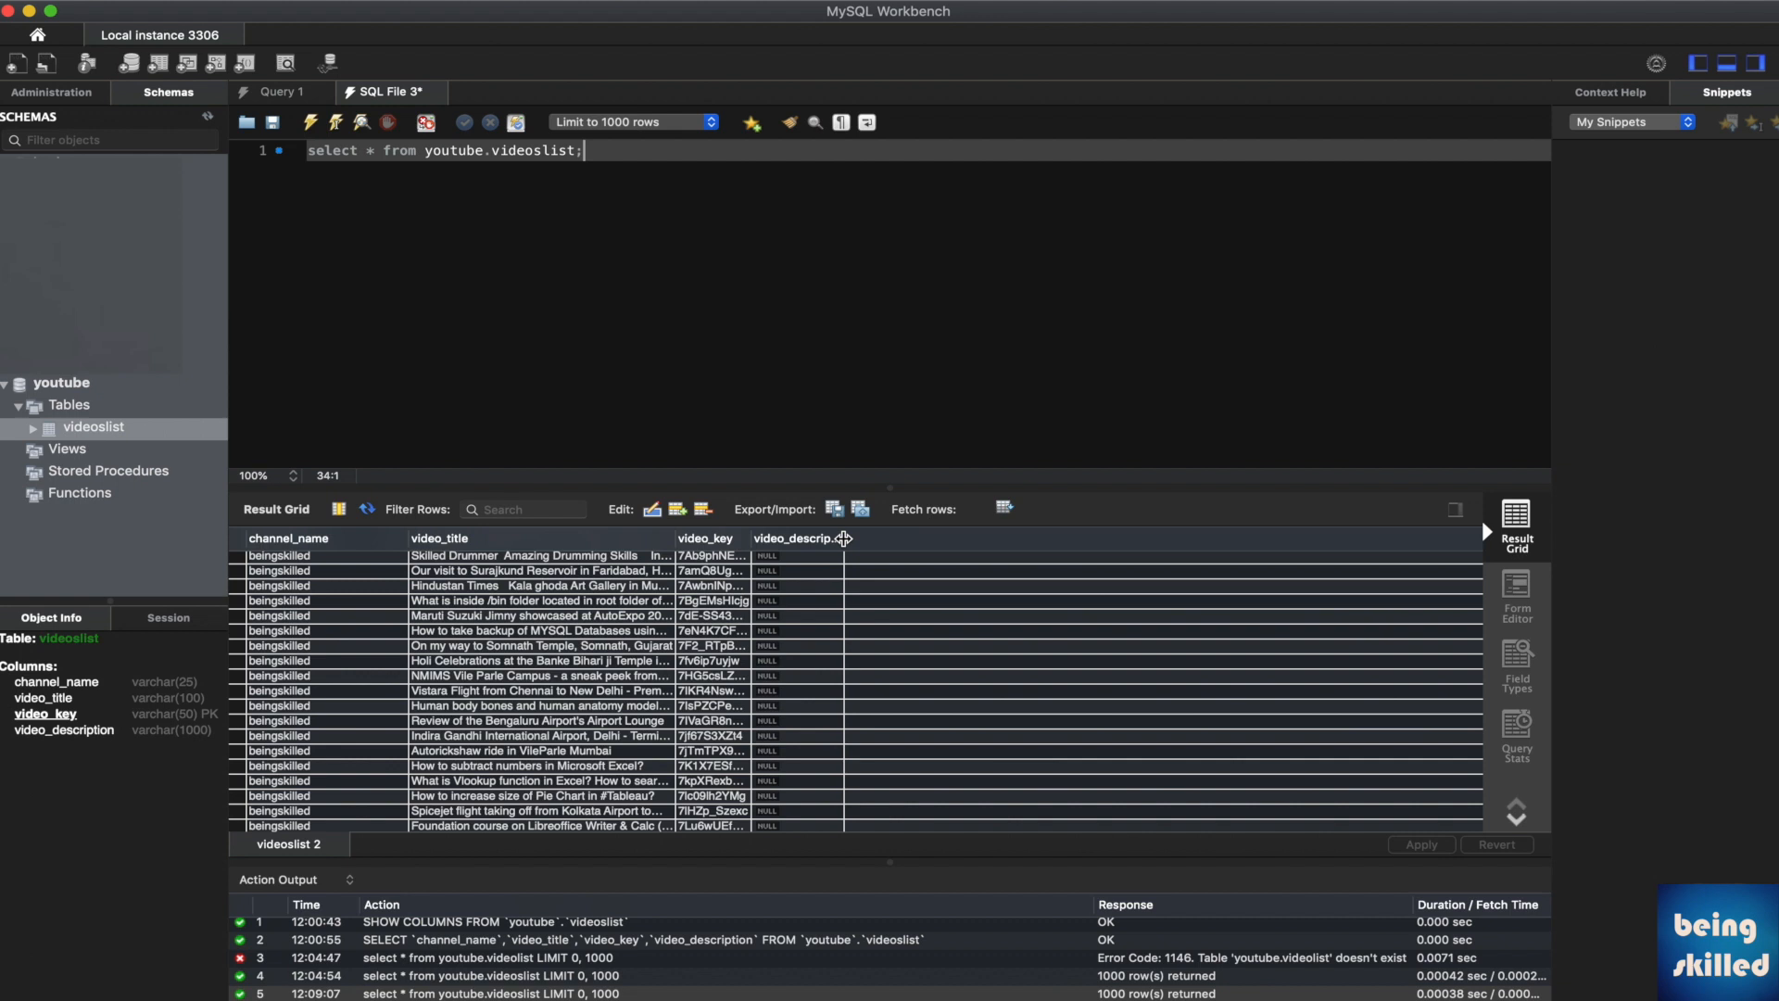